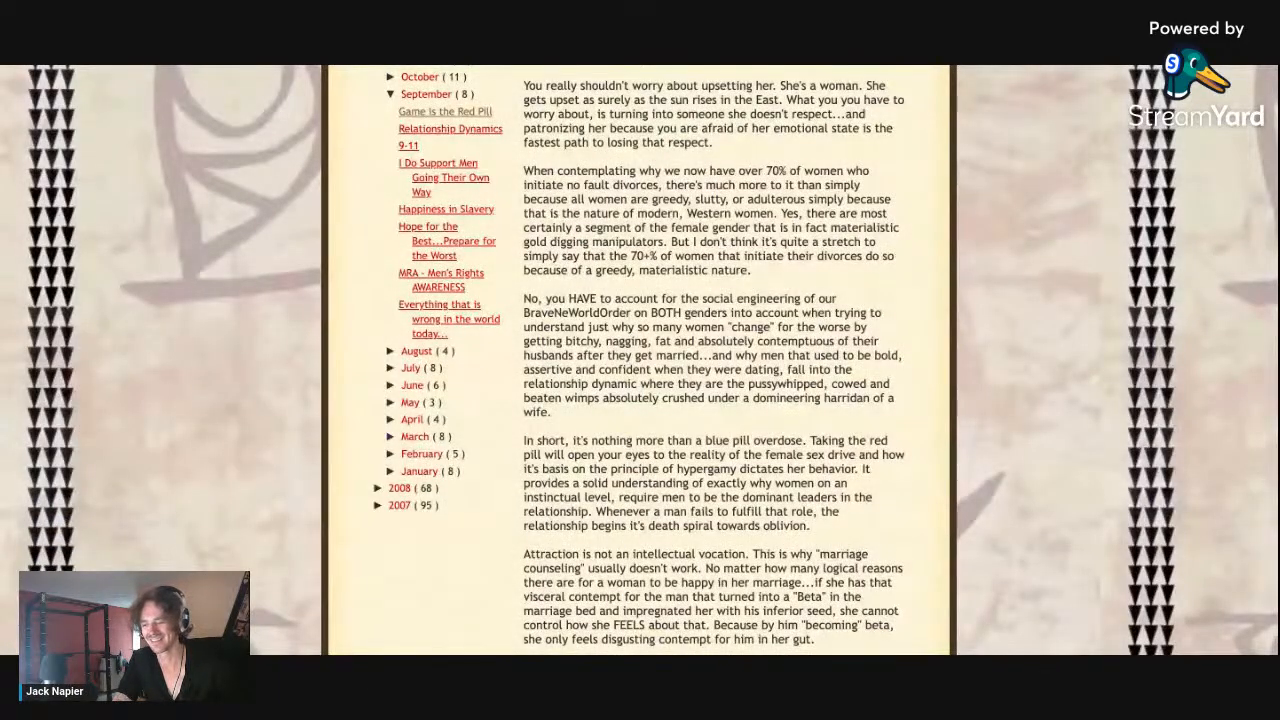
pyautogui.scroll(-3)
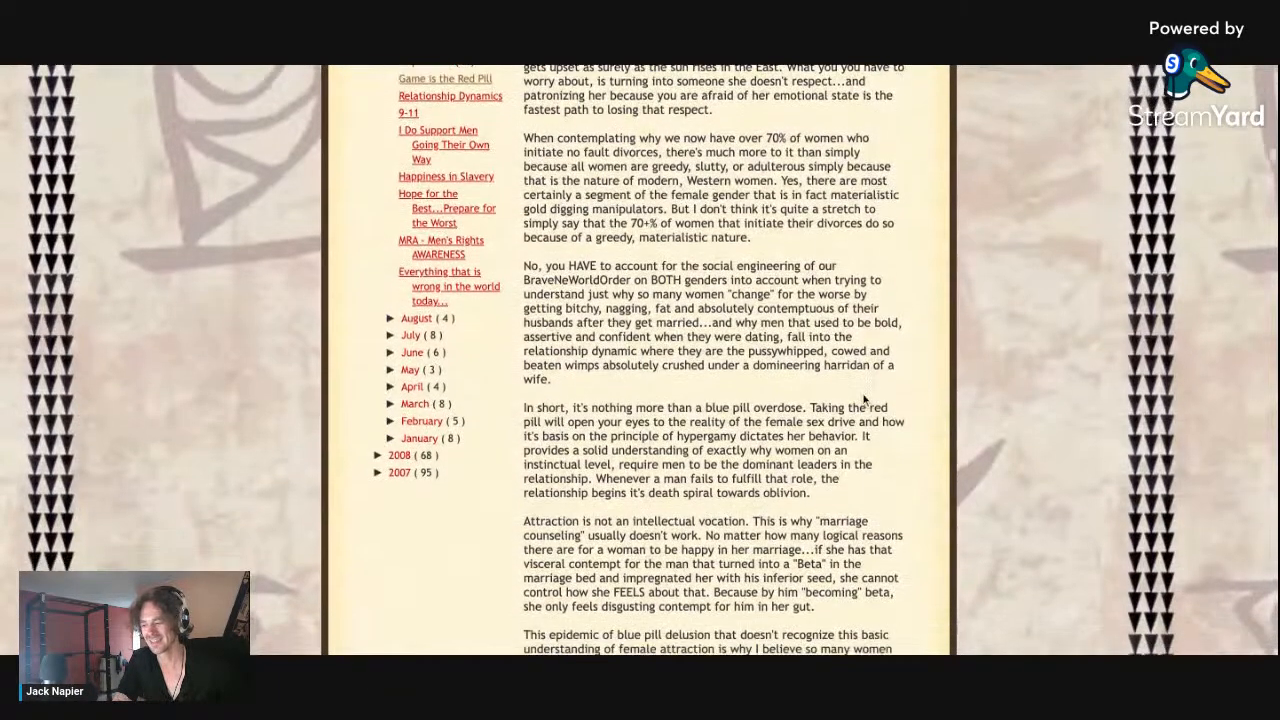
pyautogui.scroll(-3)
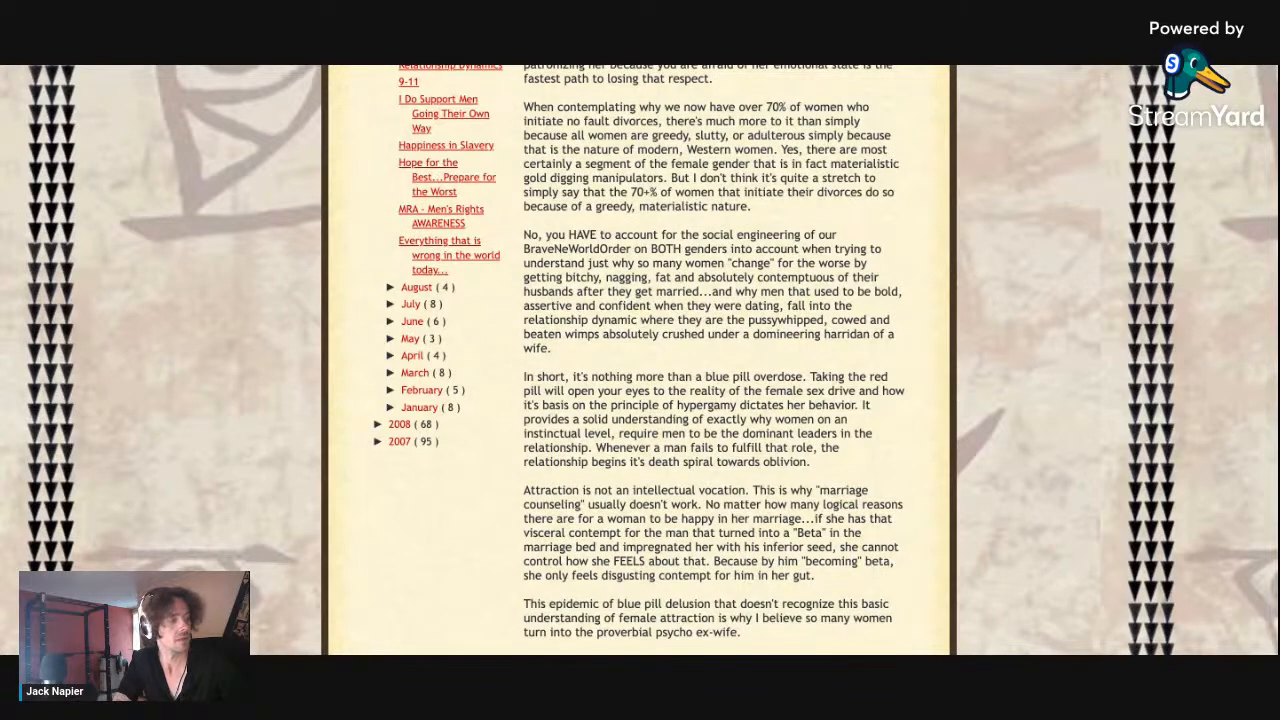
pyautogui.moveTo(836, 212)
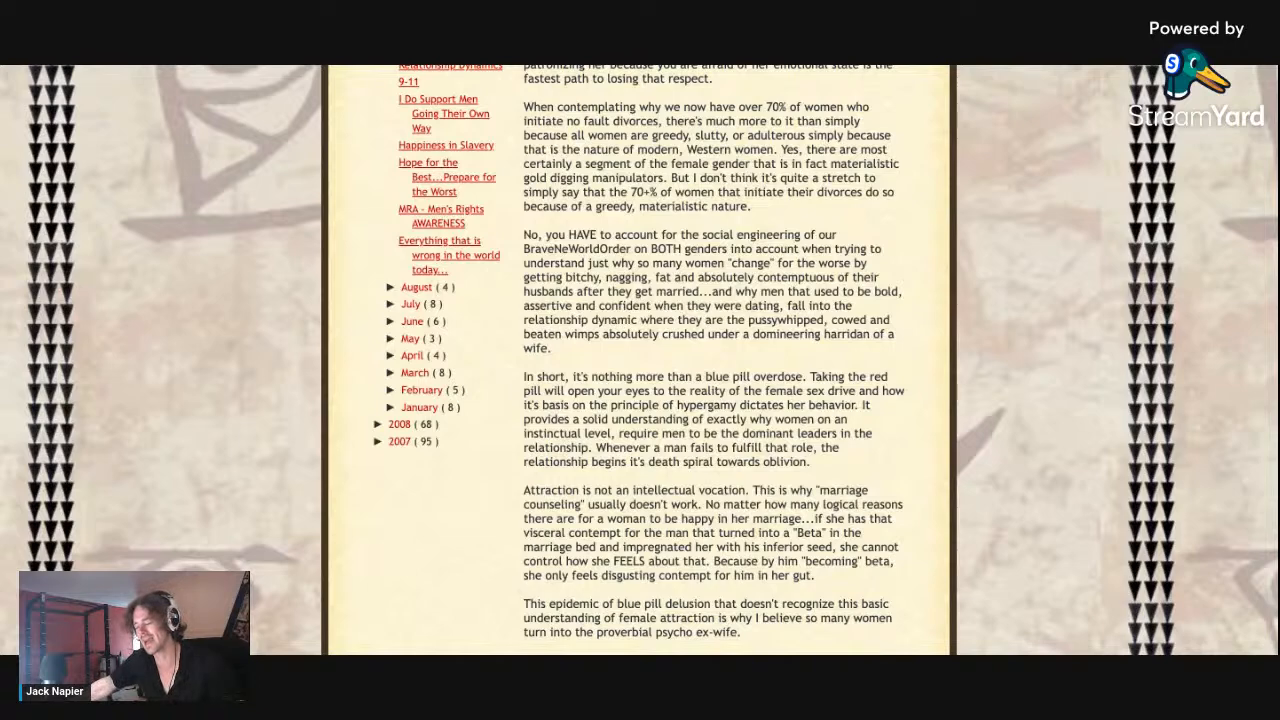
pyautogui.scroll(-3)
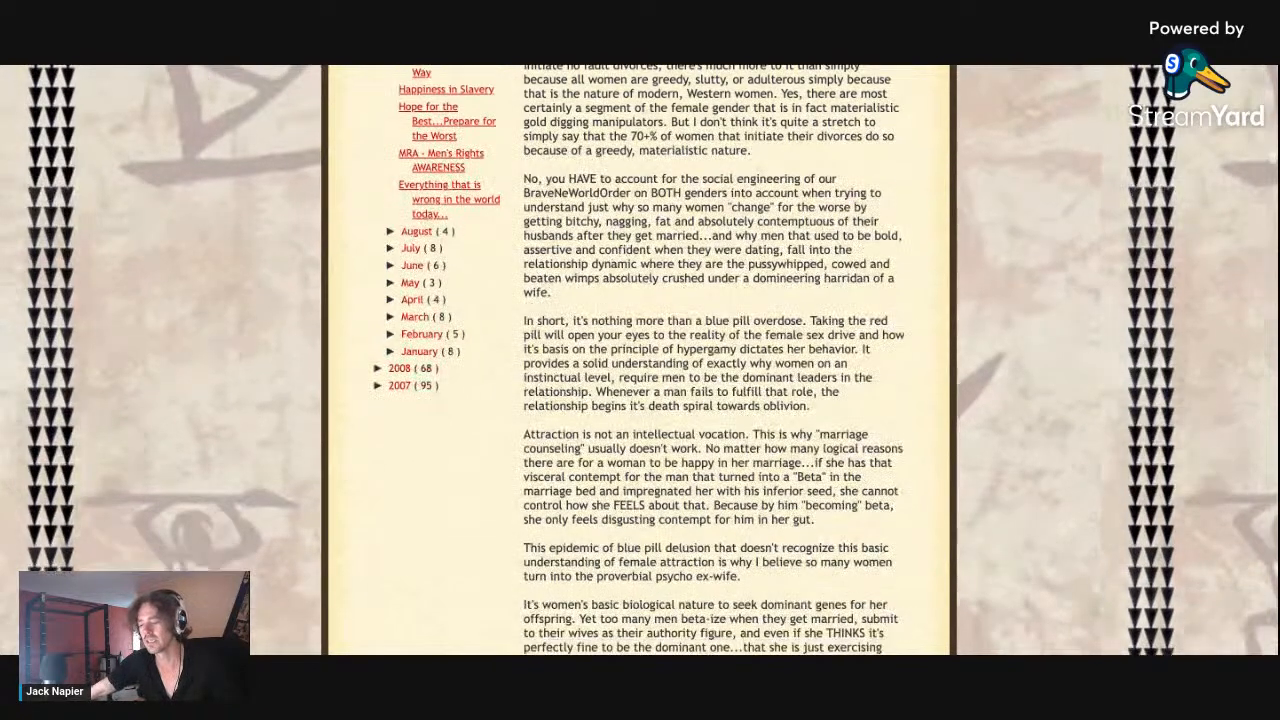
pyautogui.scroll(-3)
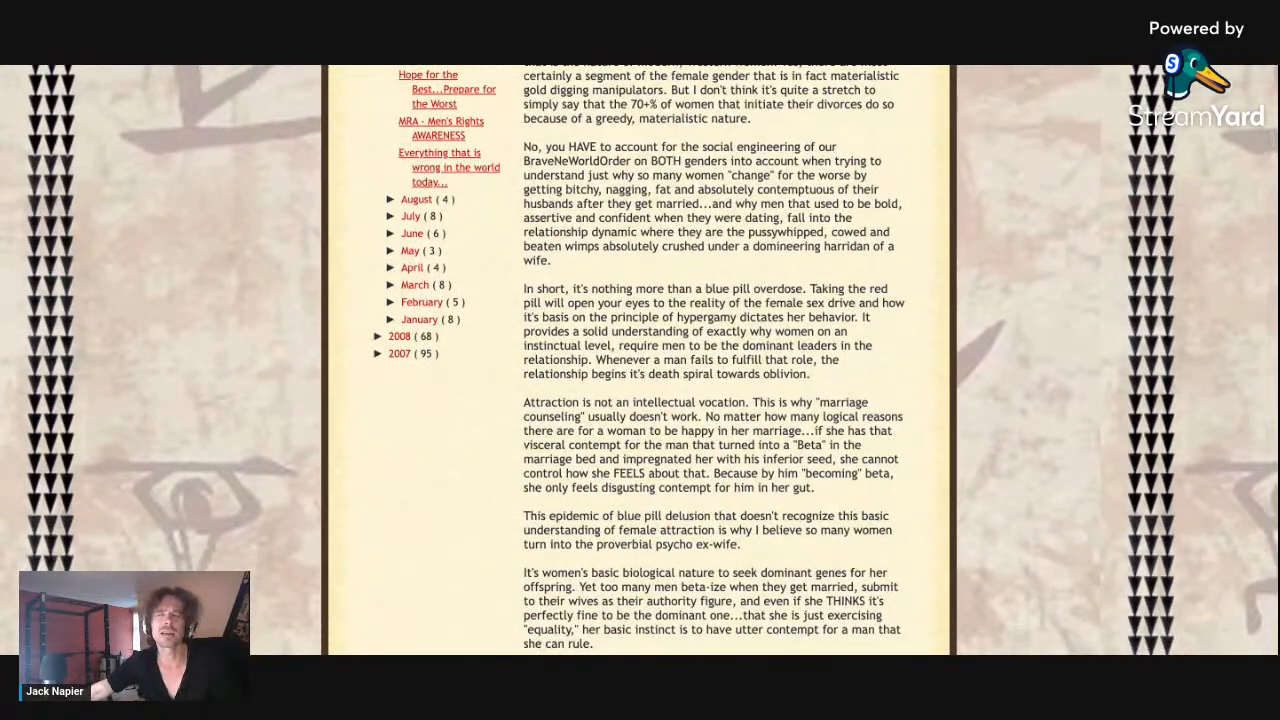
pyautogui.scroll(-3)
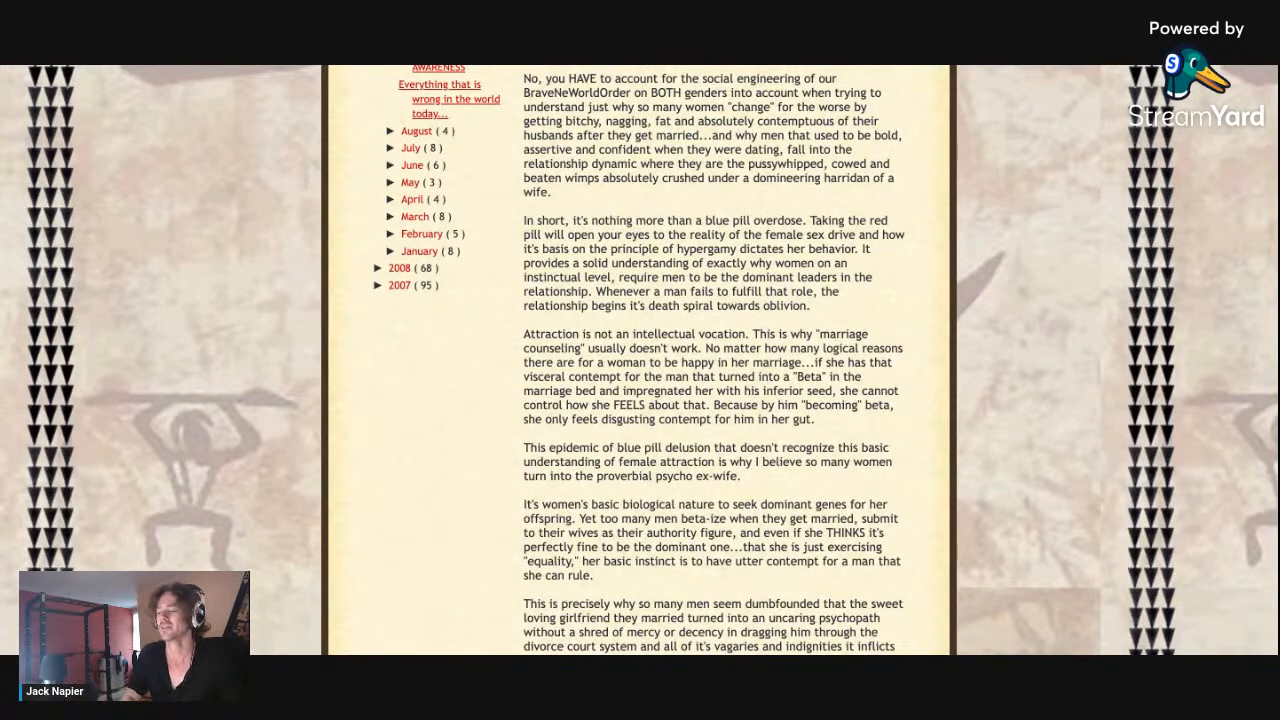
pyautogui.scroll(-3)
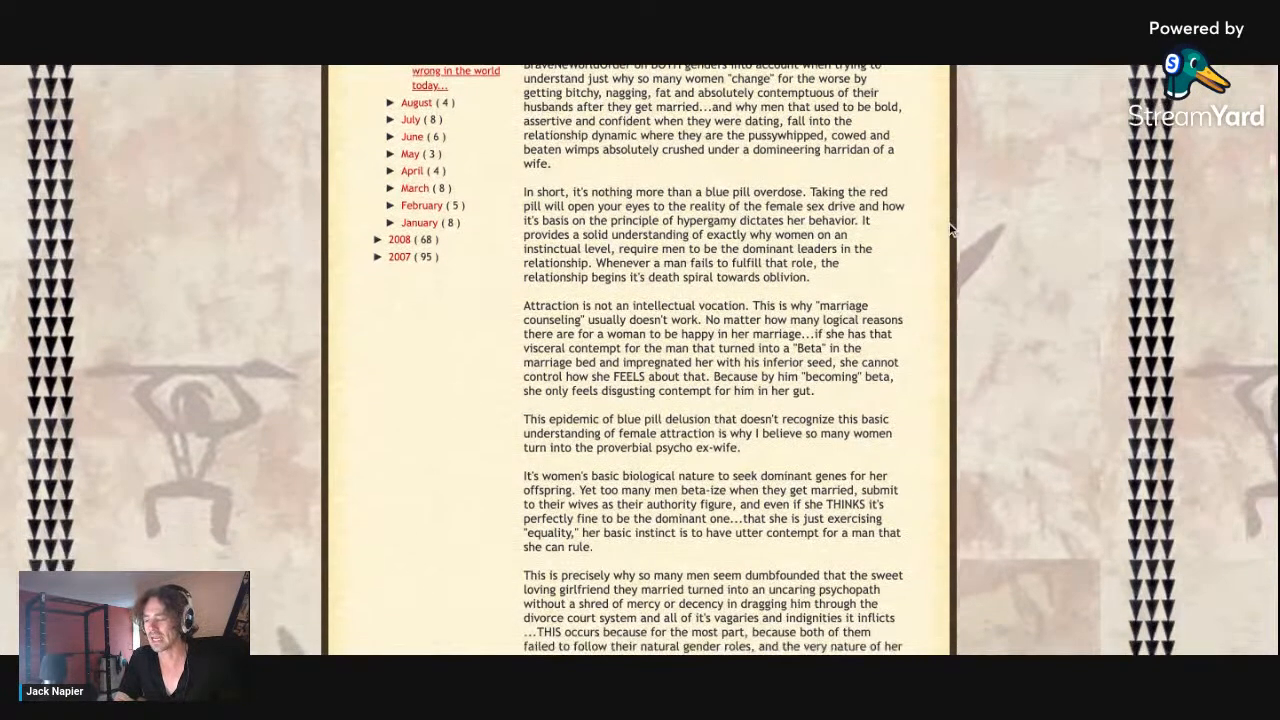
pyautogui.scroll(-3)
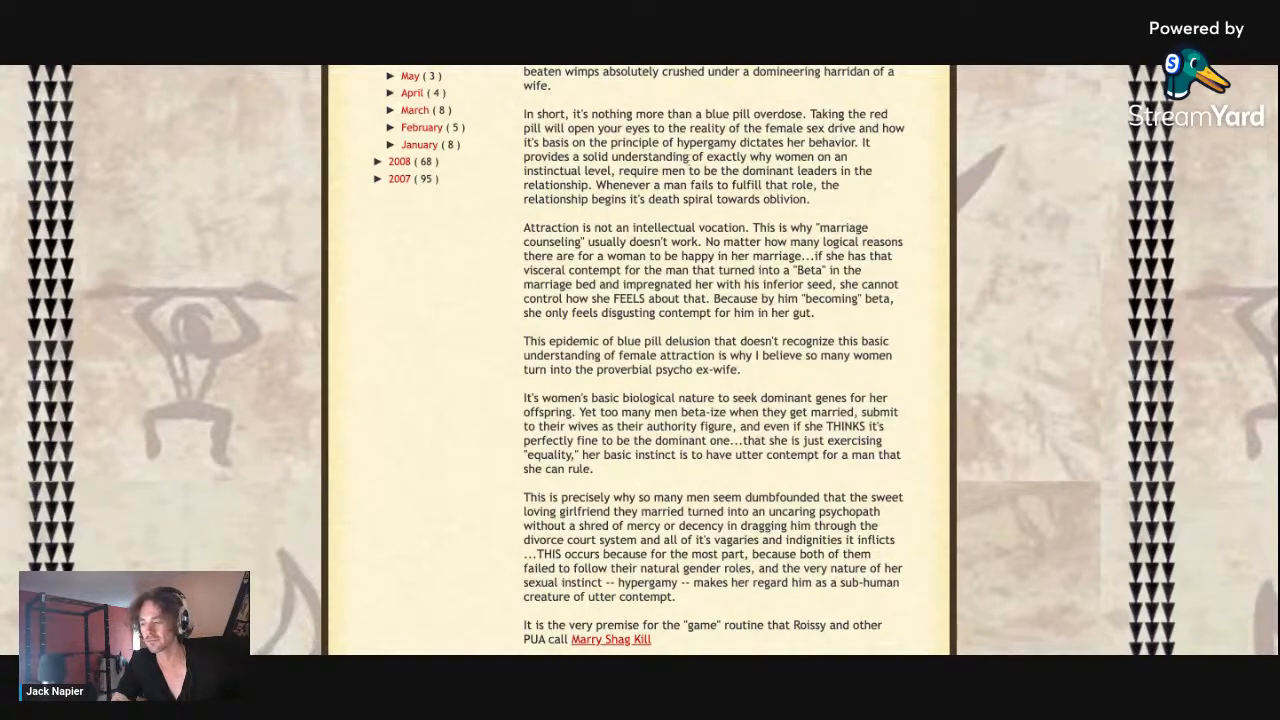
pyautogui.moveTo(936, 244)
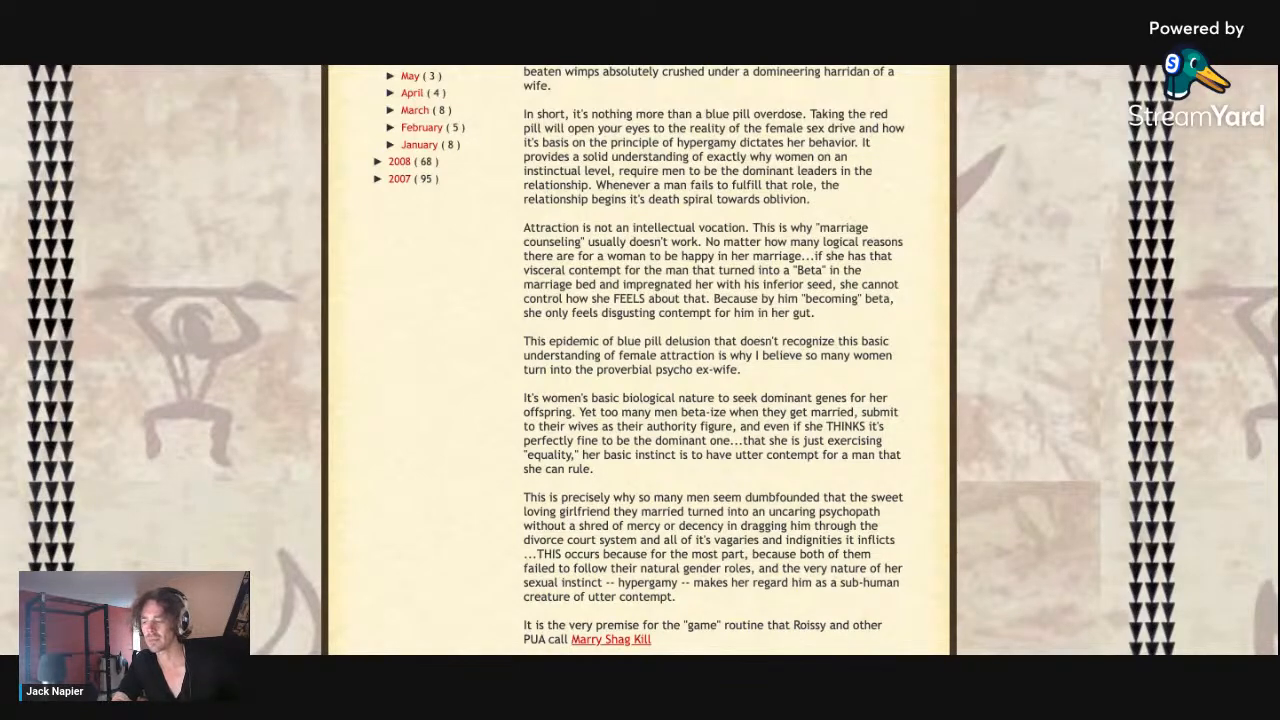
pyautogui.moveTo(890, 224)
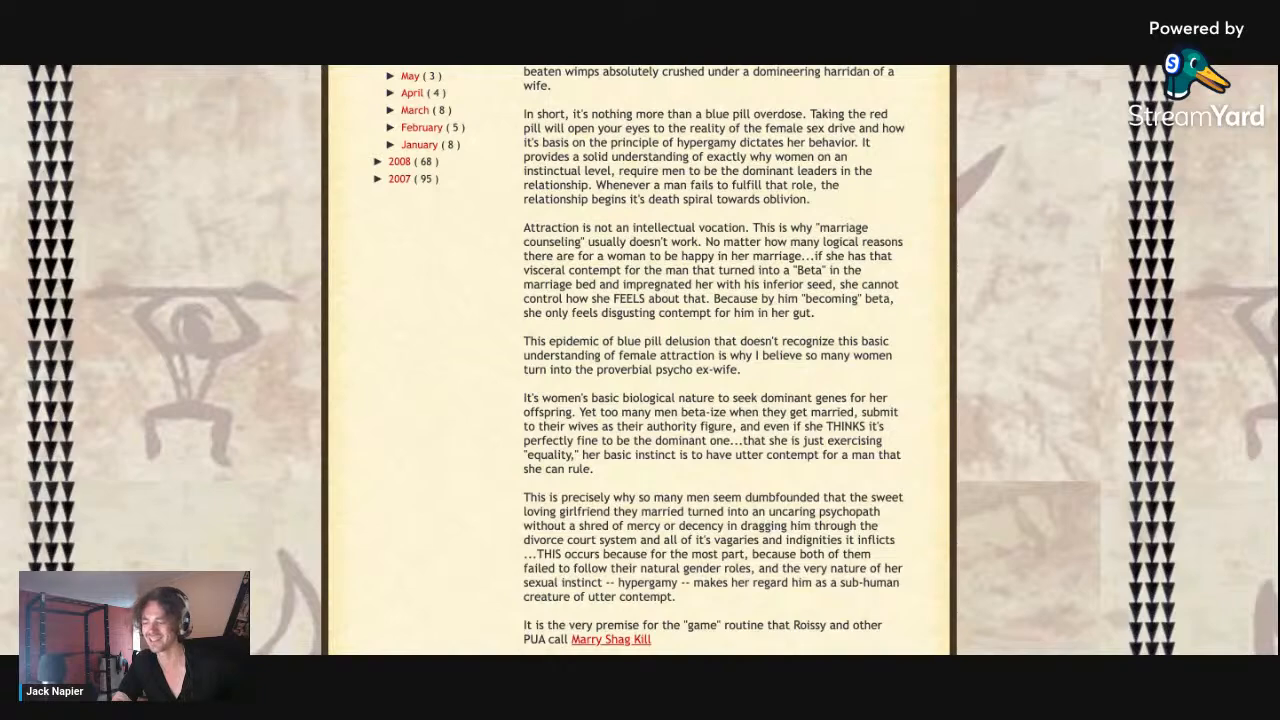
pyautogui.scroll(-3)
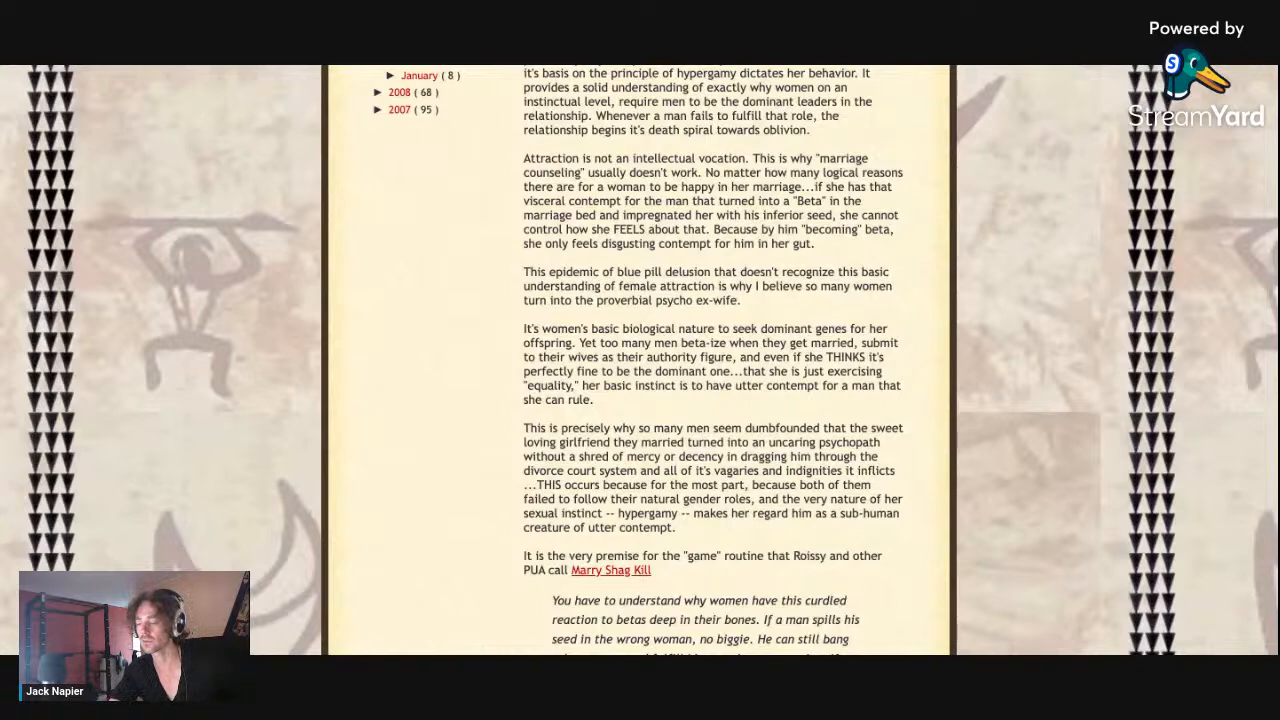
pyautogui.moveTo(910, 348)
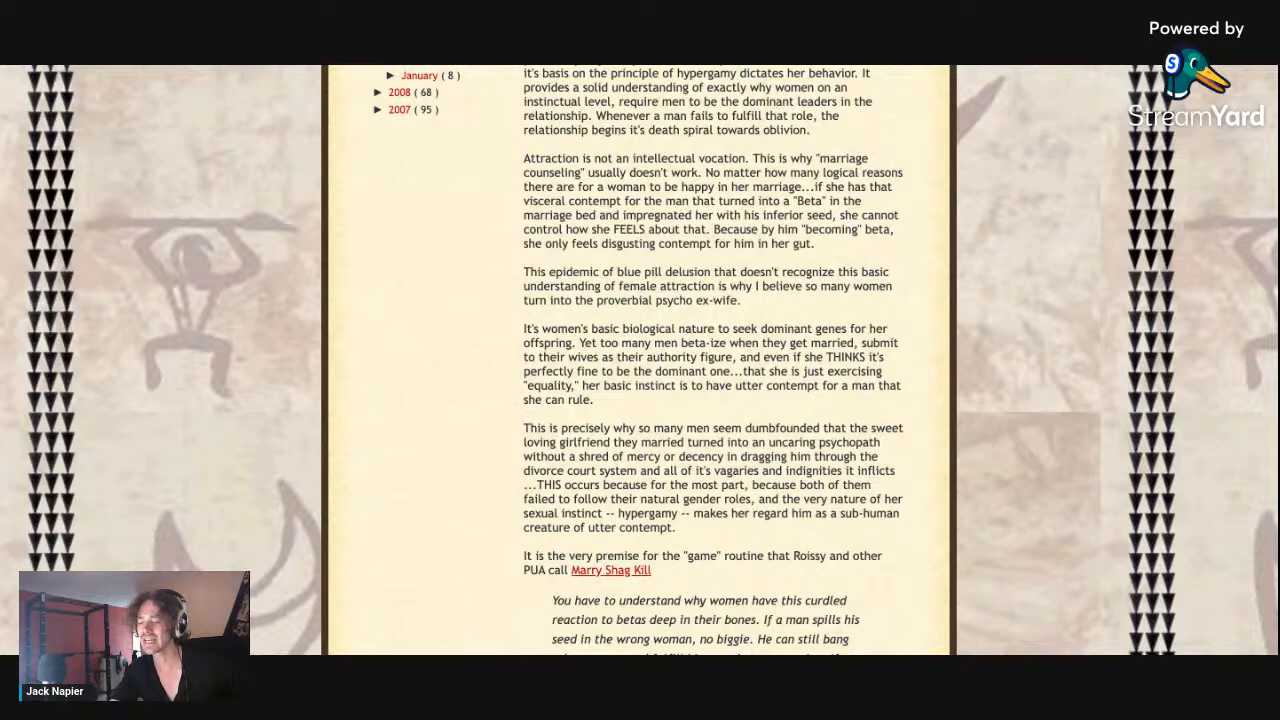
pyautogui.moveTo(938, 318)
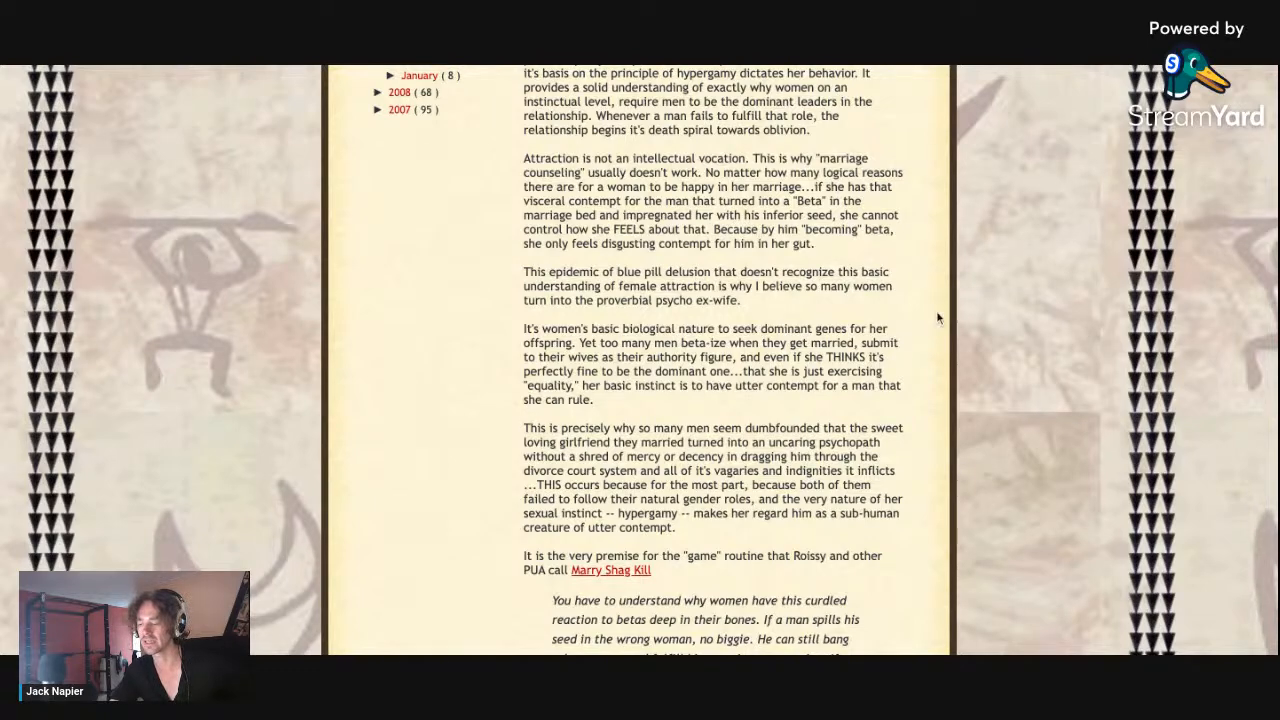
pyautogui.moveTo(976, 280)
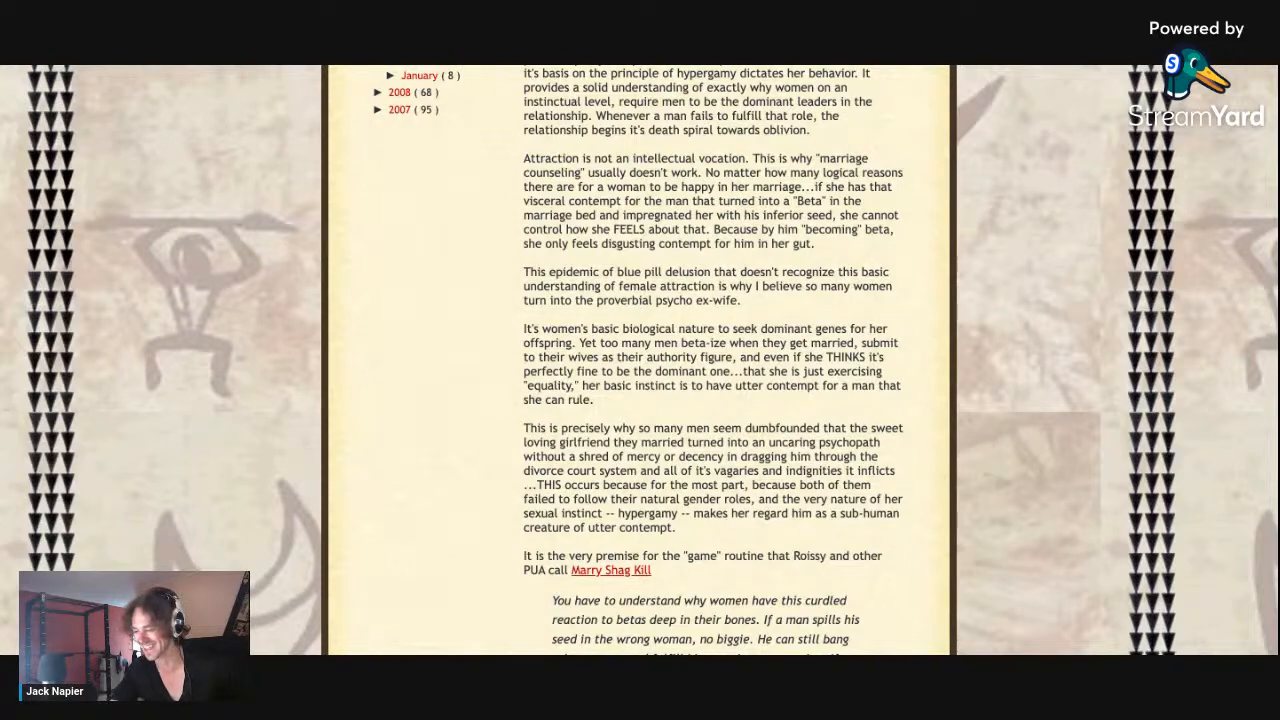
pyautogui.moveTo(500, 254)
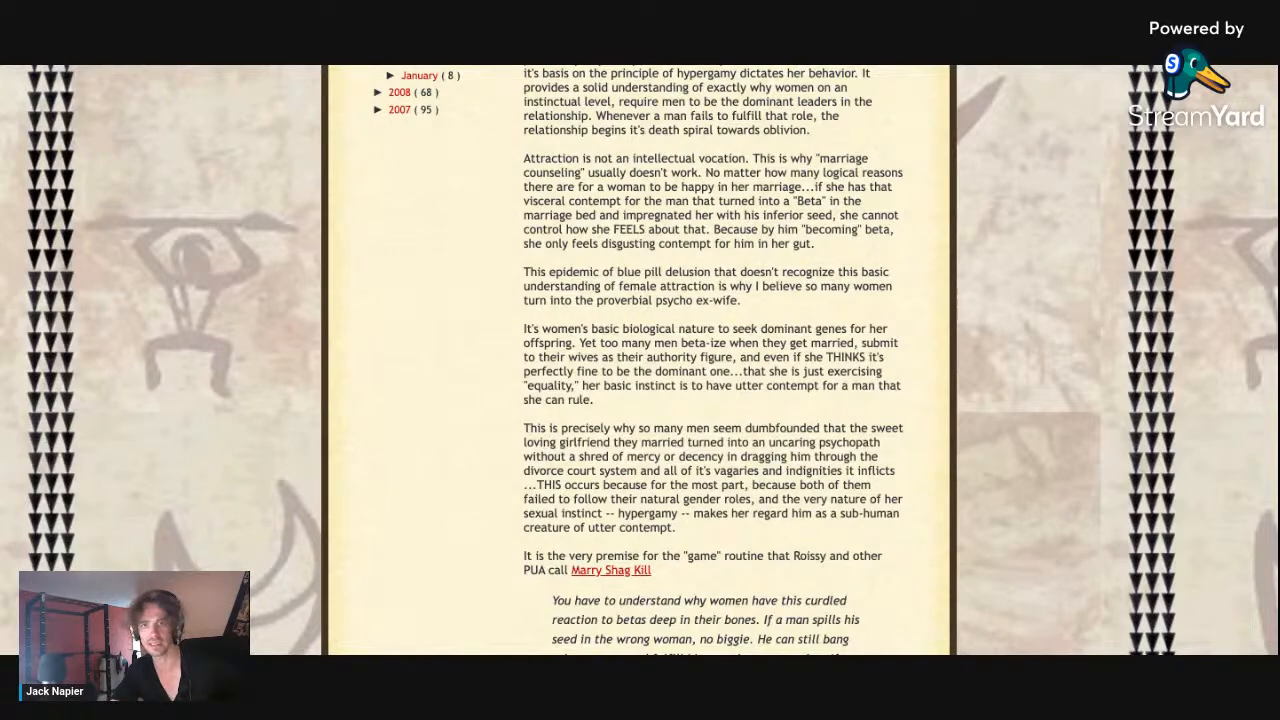
pyautogui.scroll(-3)
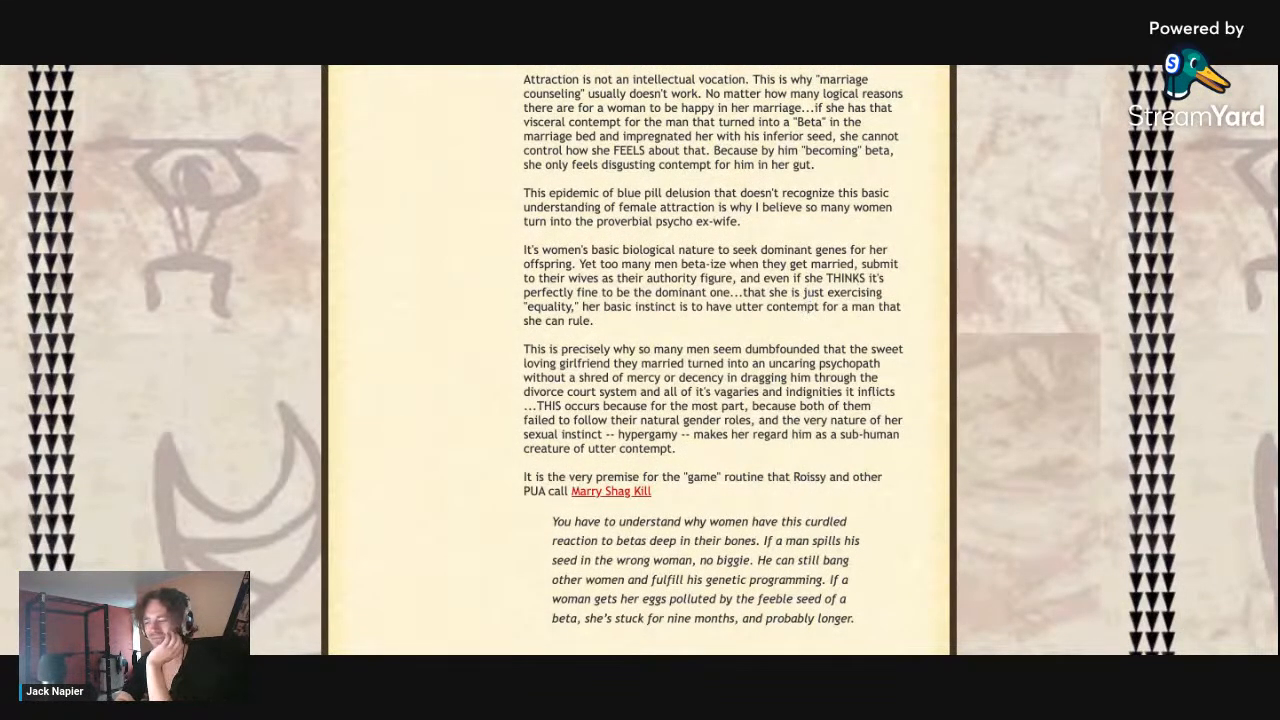
pyautogui.scroll(-3)
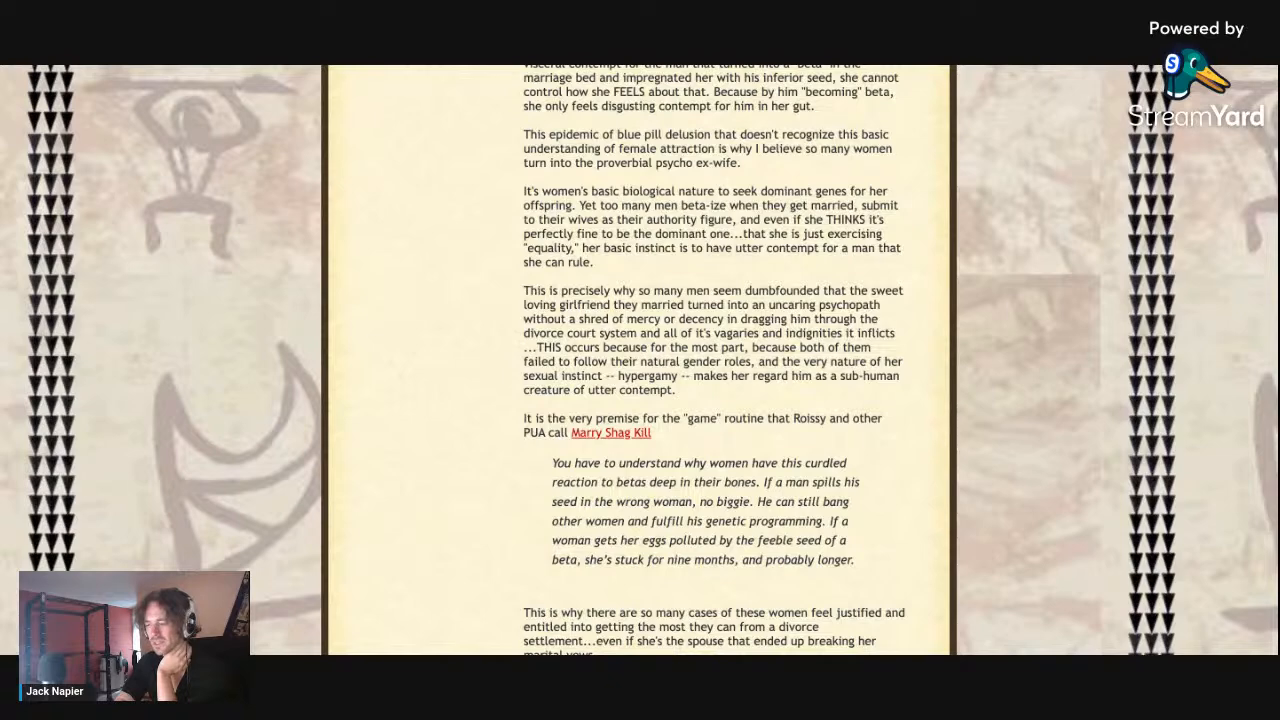
pyautogui.scroll(-3)
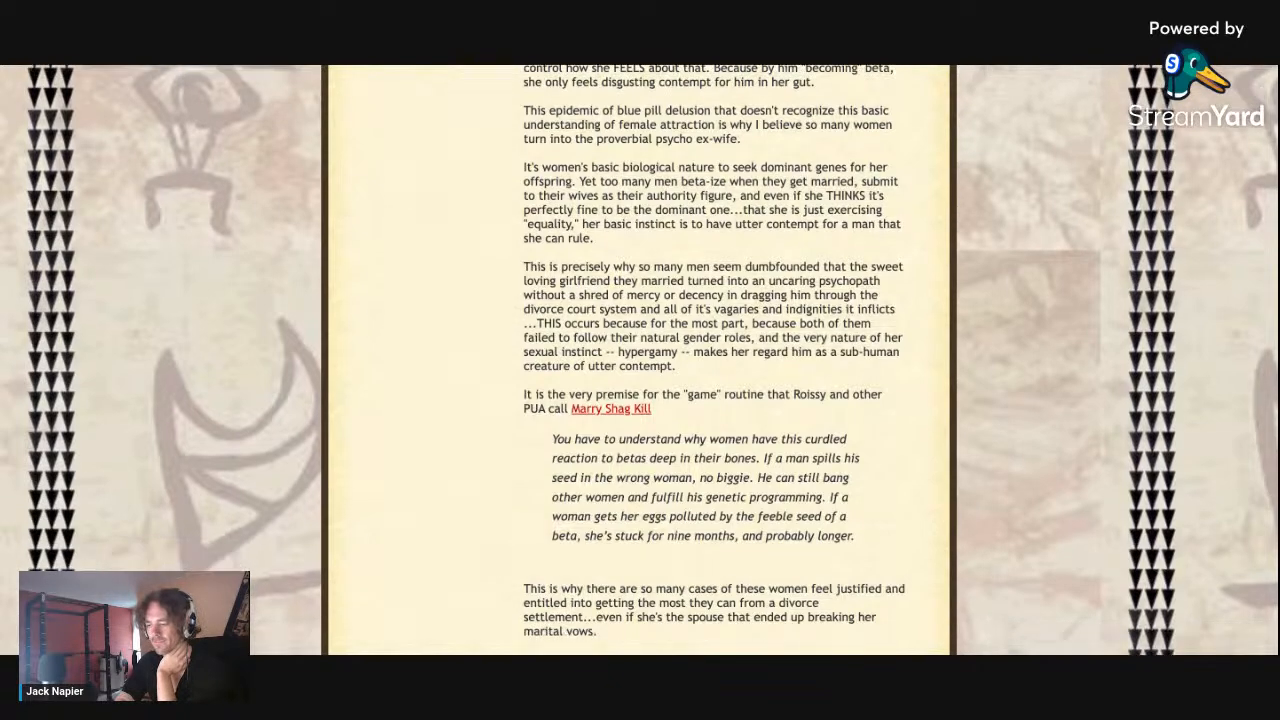
pyautogui.scroll(-3)
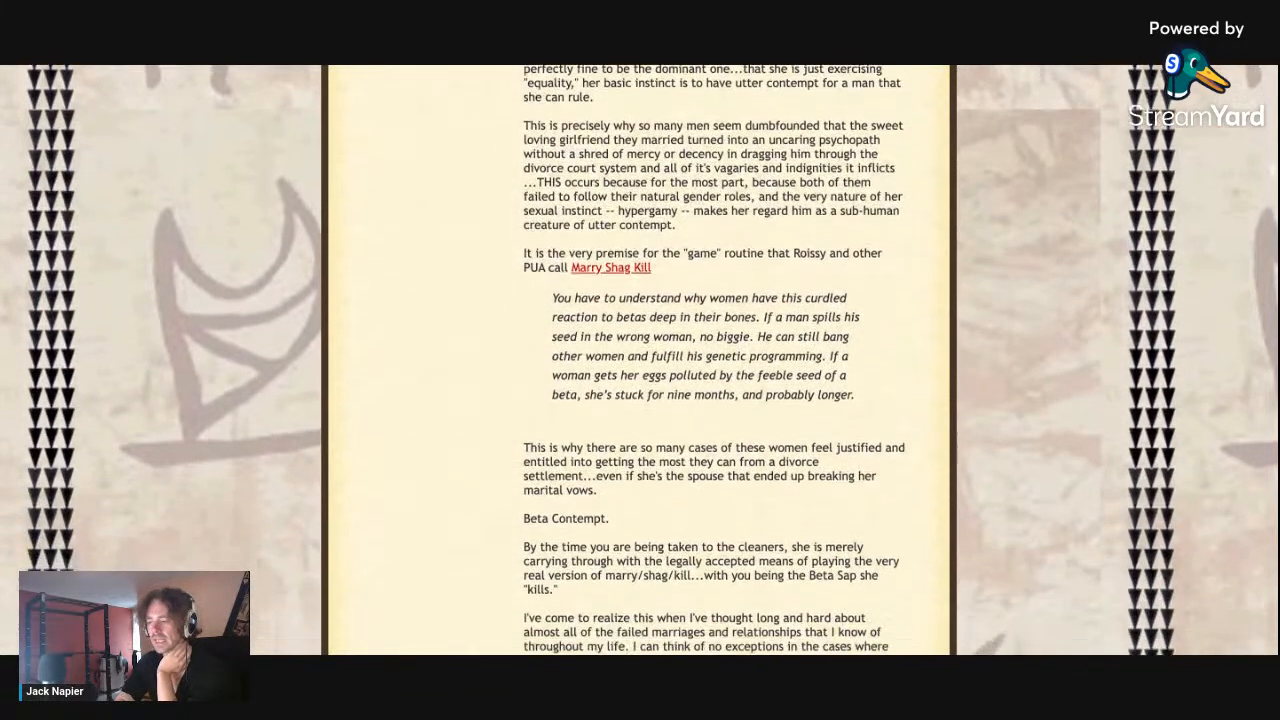
pyautogui.scroll(-3)
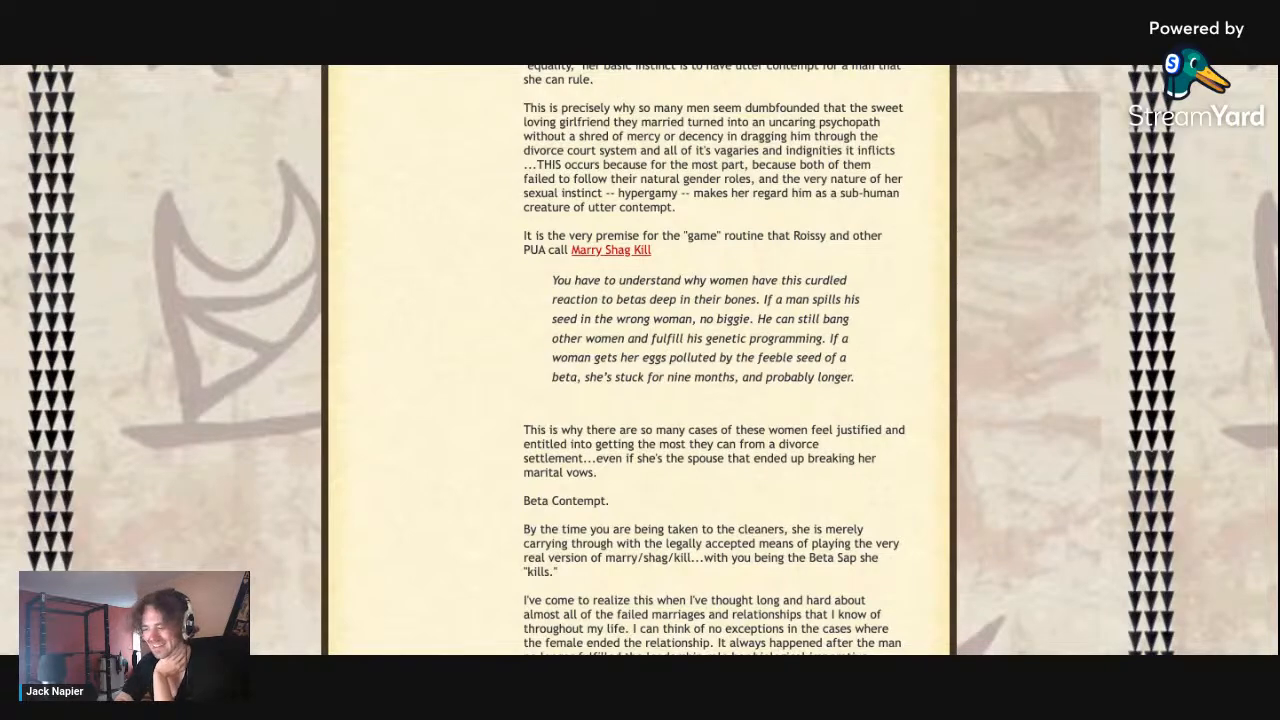
pyautogui.scroll(-3)
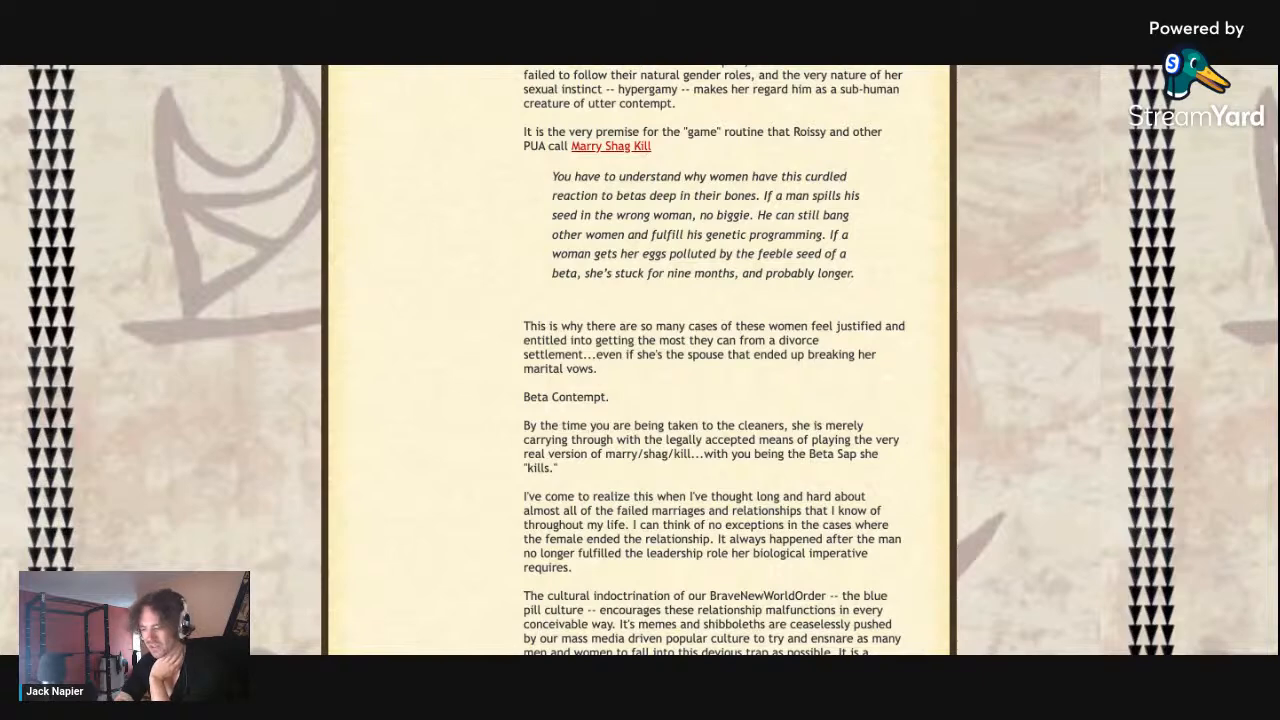
pyautogui.scroll(-3)
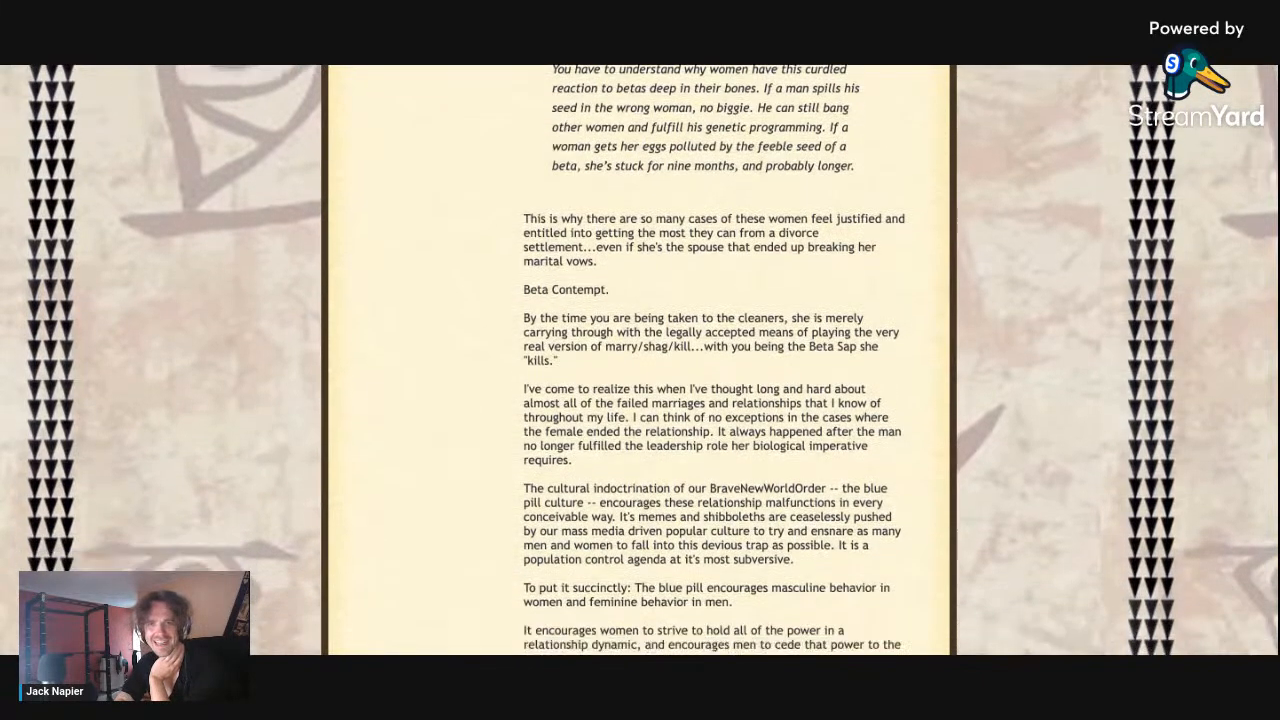
pyautogui.scroll(-3)
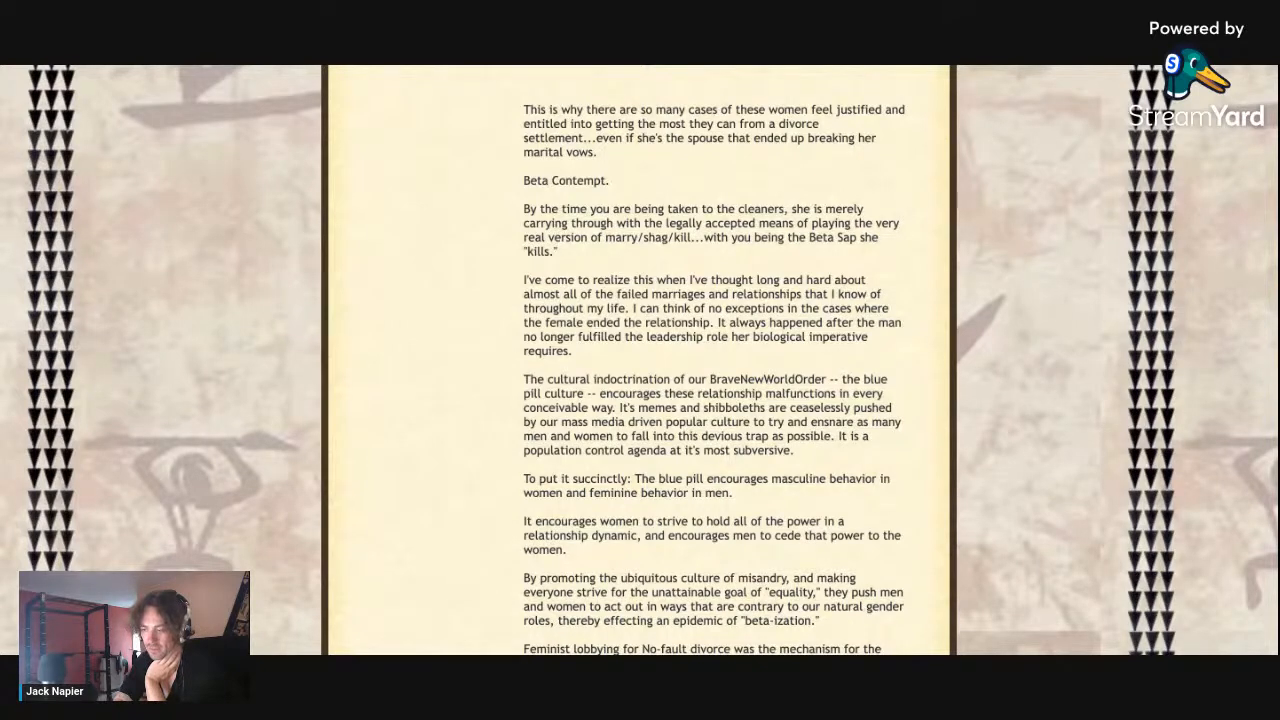
pyautogui.scroll(-3)
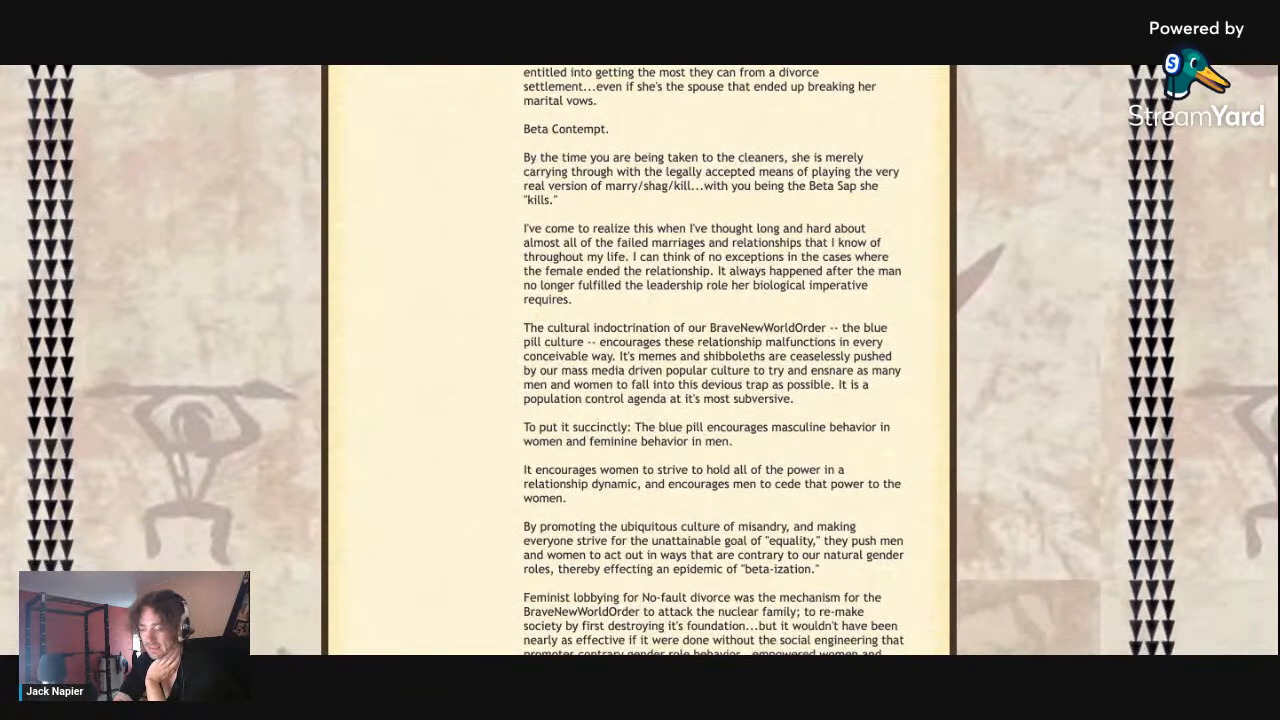
pyautogui.scroll(-3)
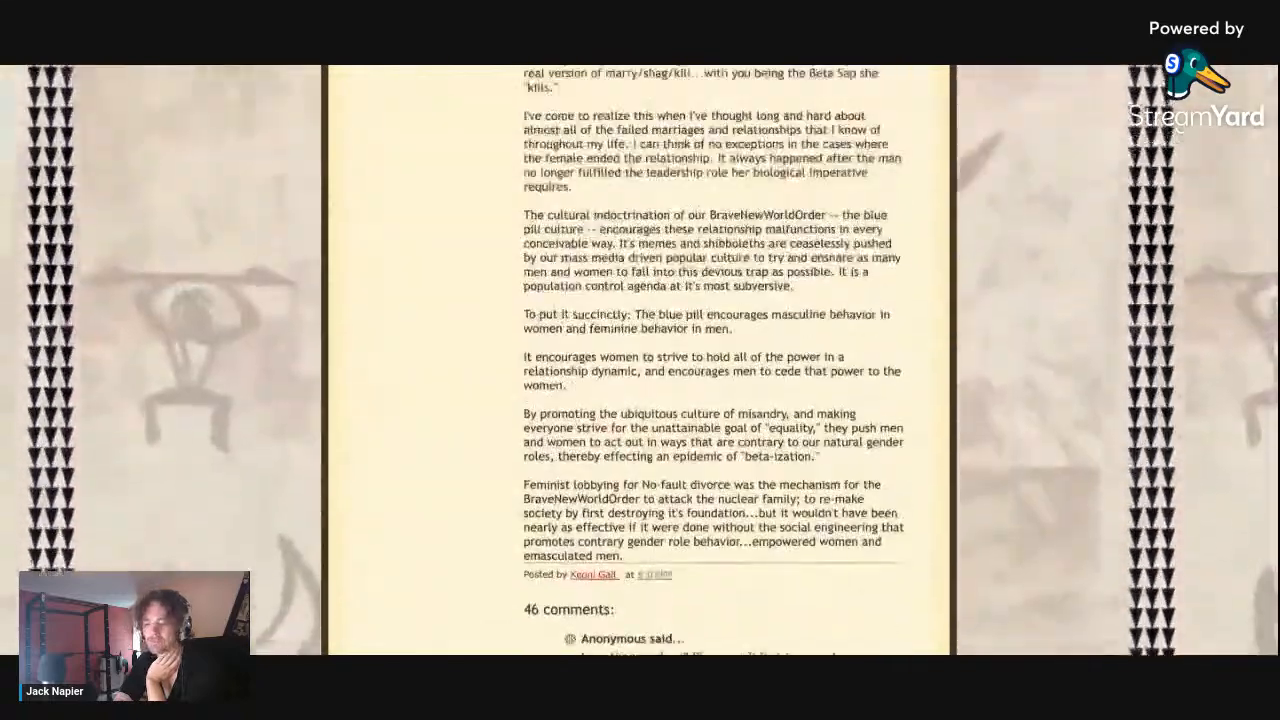
pyautogui.scroll(3)
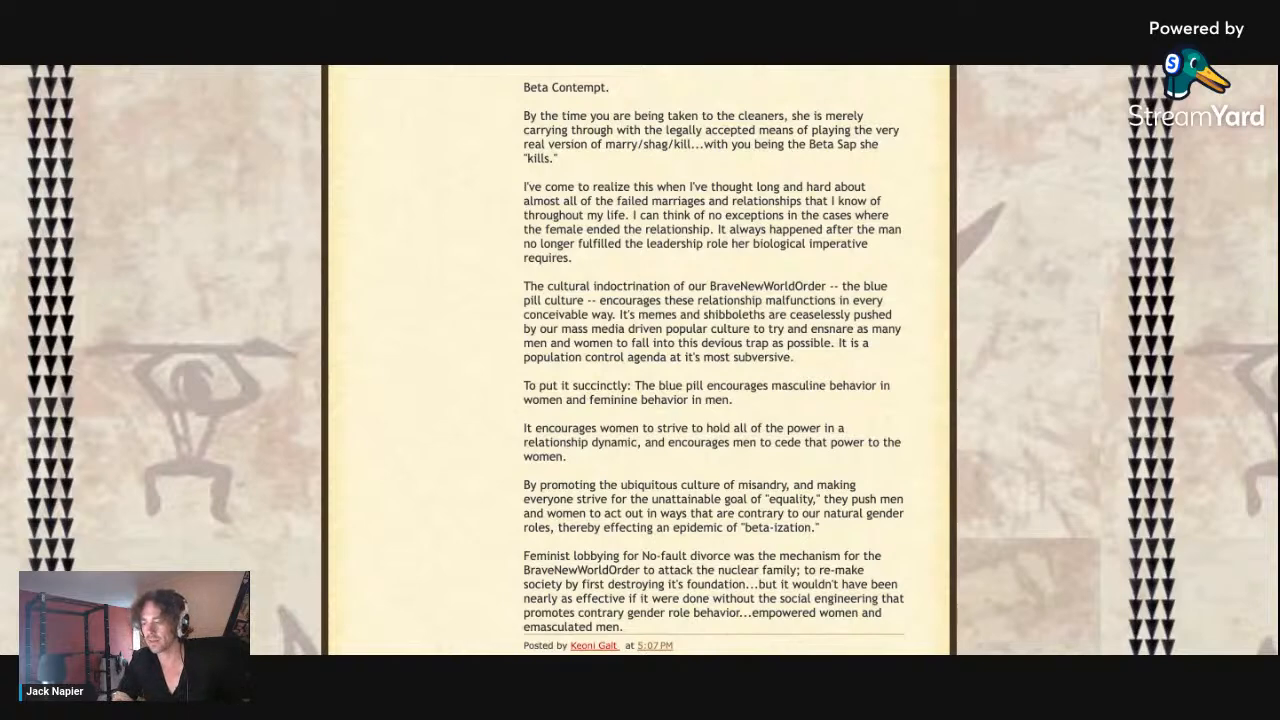
pyautogui.scroll(-3)
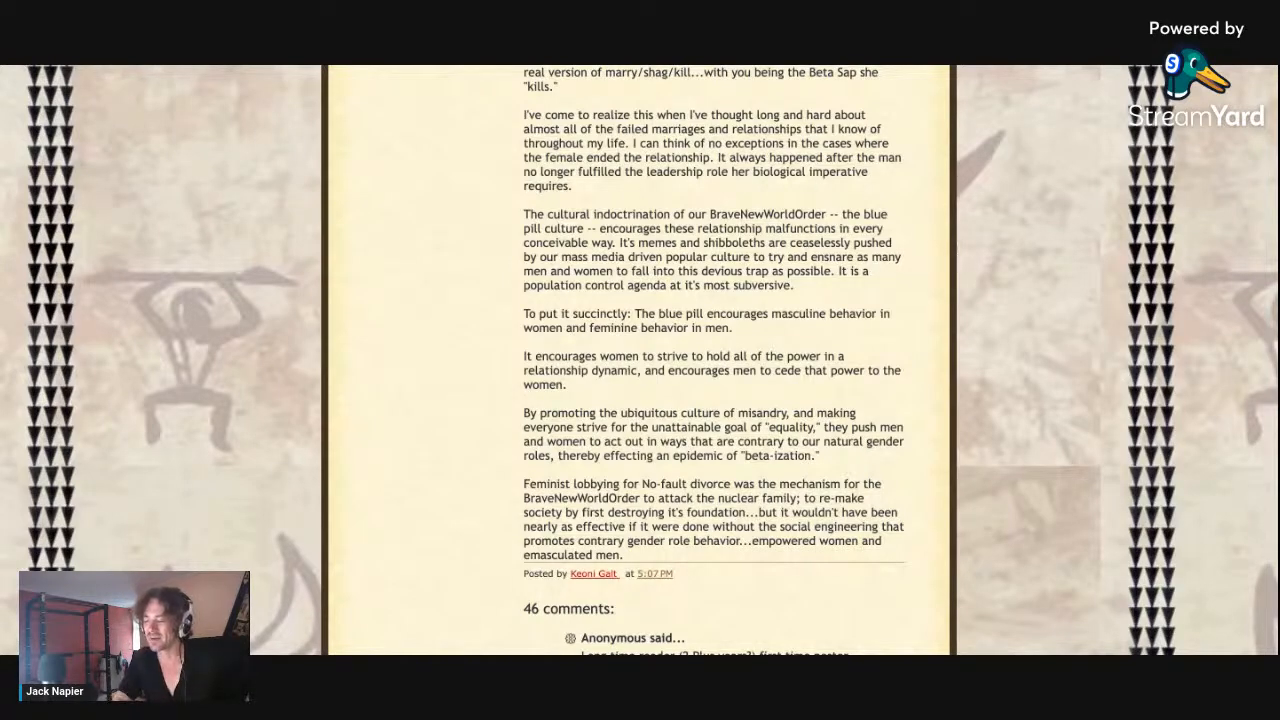
pyautogui.scroll(-3)
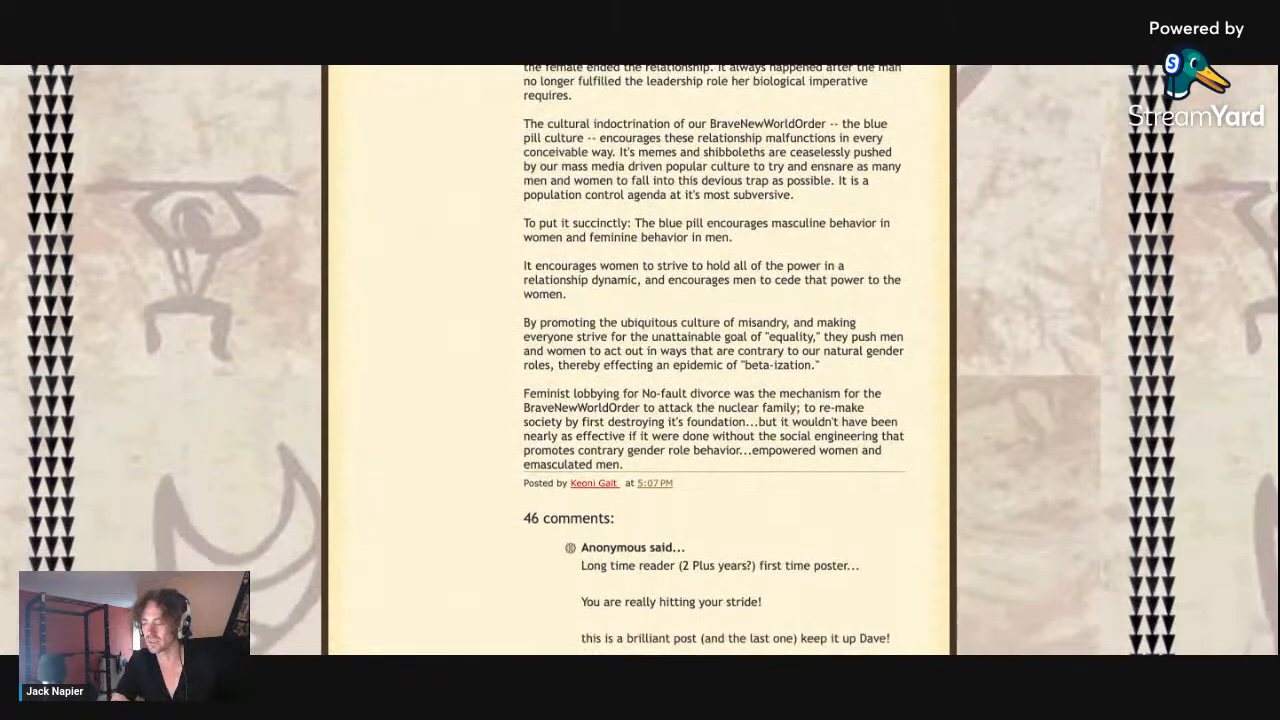
pyautogui.scroll(-3)
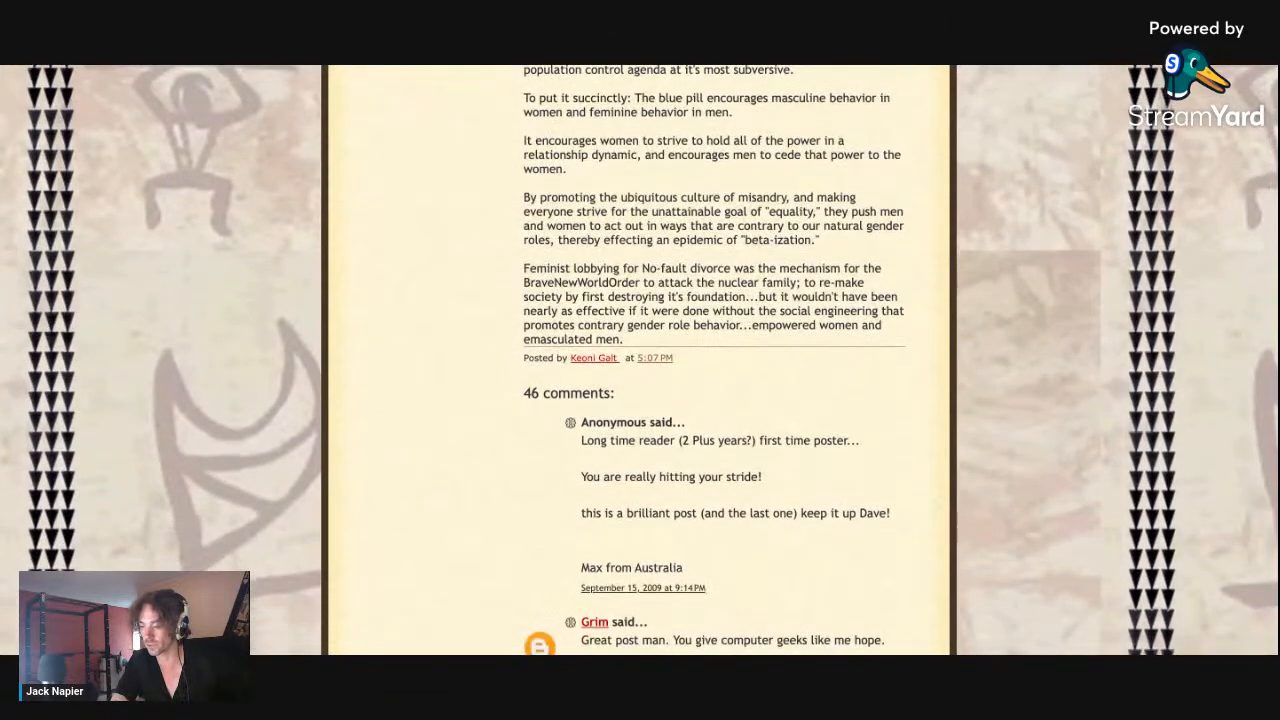